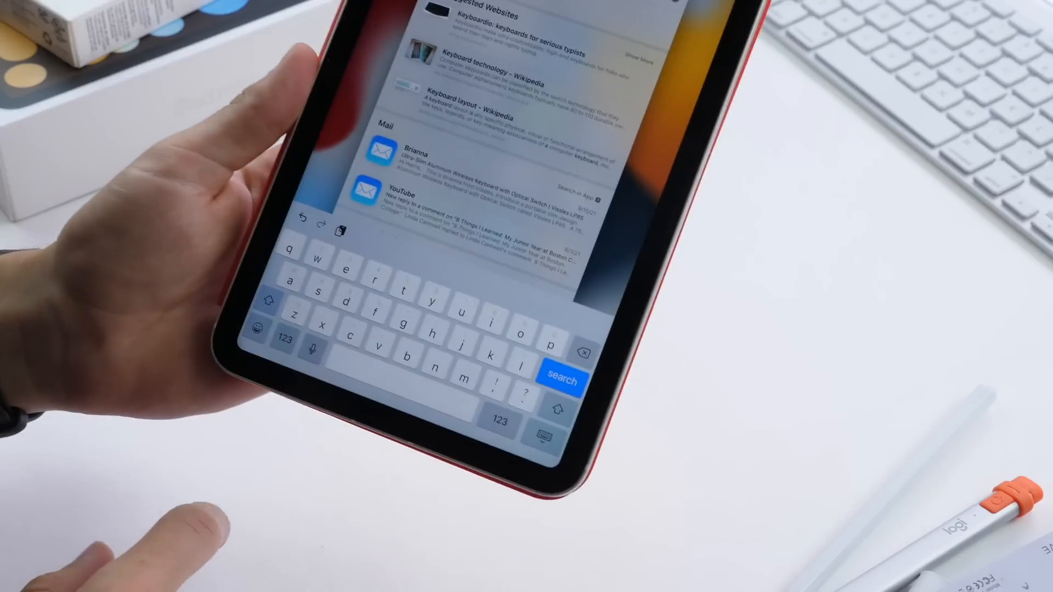
- Search Spotlight for a keyboard-related query and view its web and mail results
{"action": "left_click", "coordinate": [544, 436]}
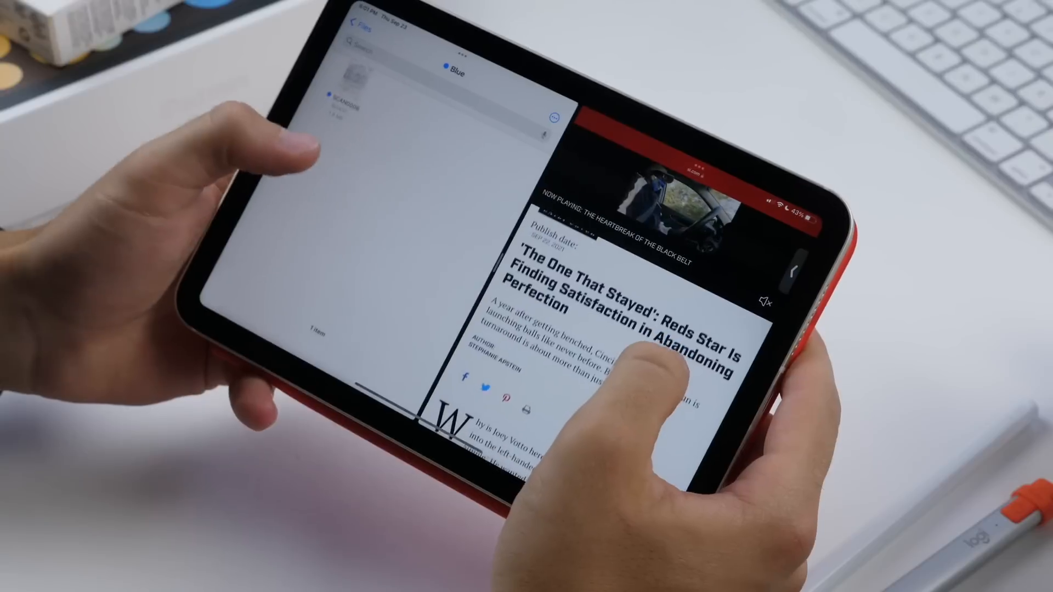
- Scroll down the Safari news article shown beside the Files folder in Split View
{"action": "scroll", "scroll_direction": "down", "scroll_amount": 3}
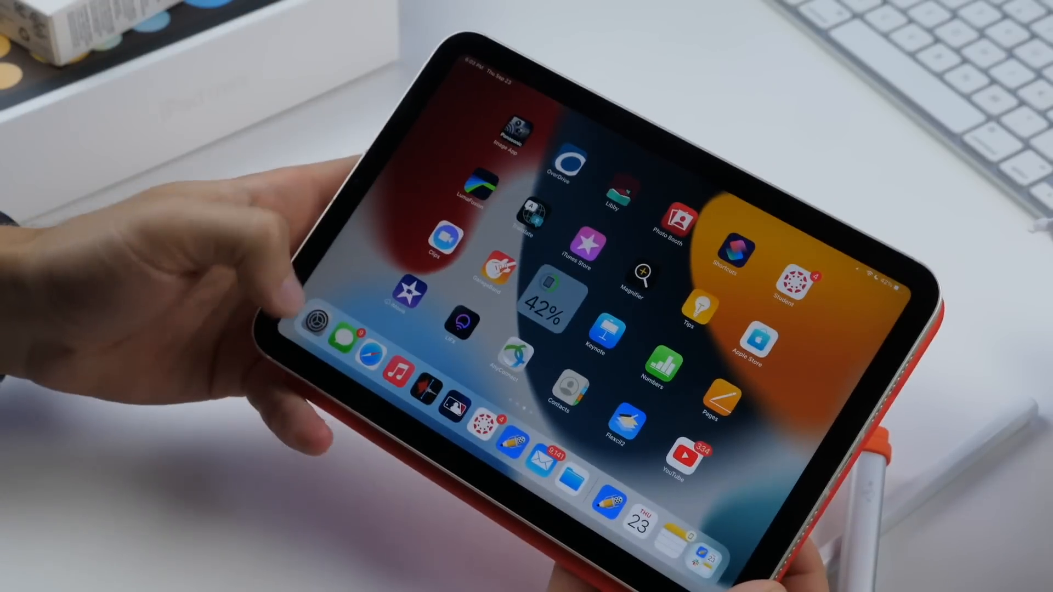
- Open Settings from the Dock to reach the General page
{"action": "left_click", "coordinate": [321, 320]}
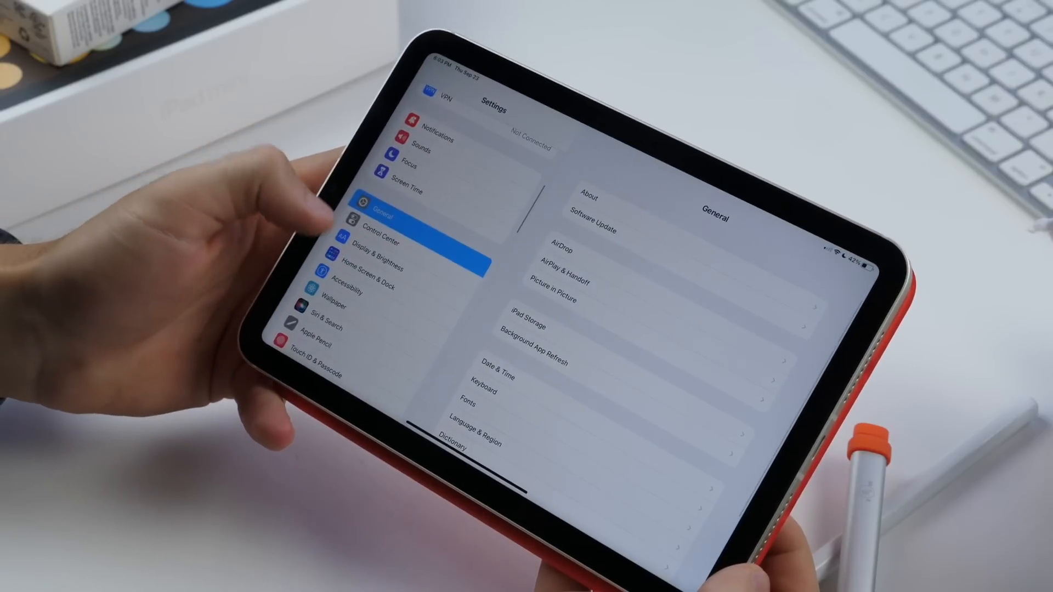